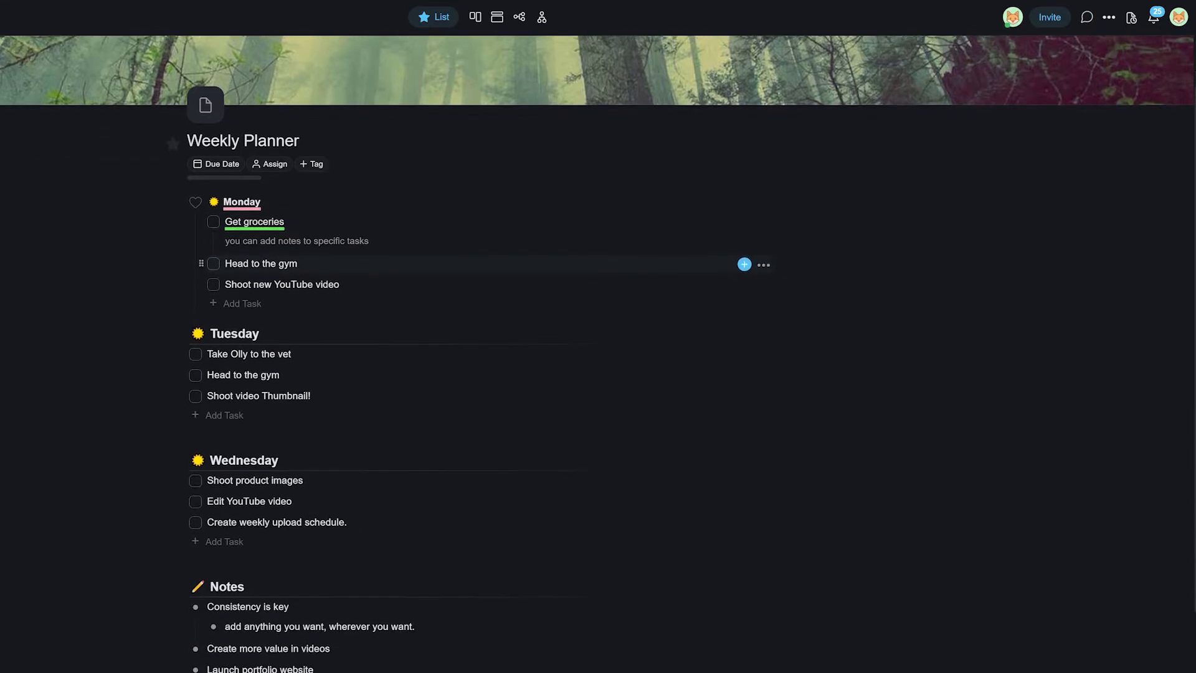
Show the addons menu for the 'Shoot product images' task under Wednesday
scroll(down, 3)
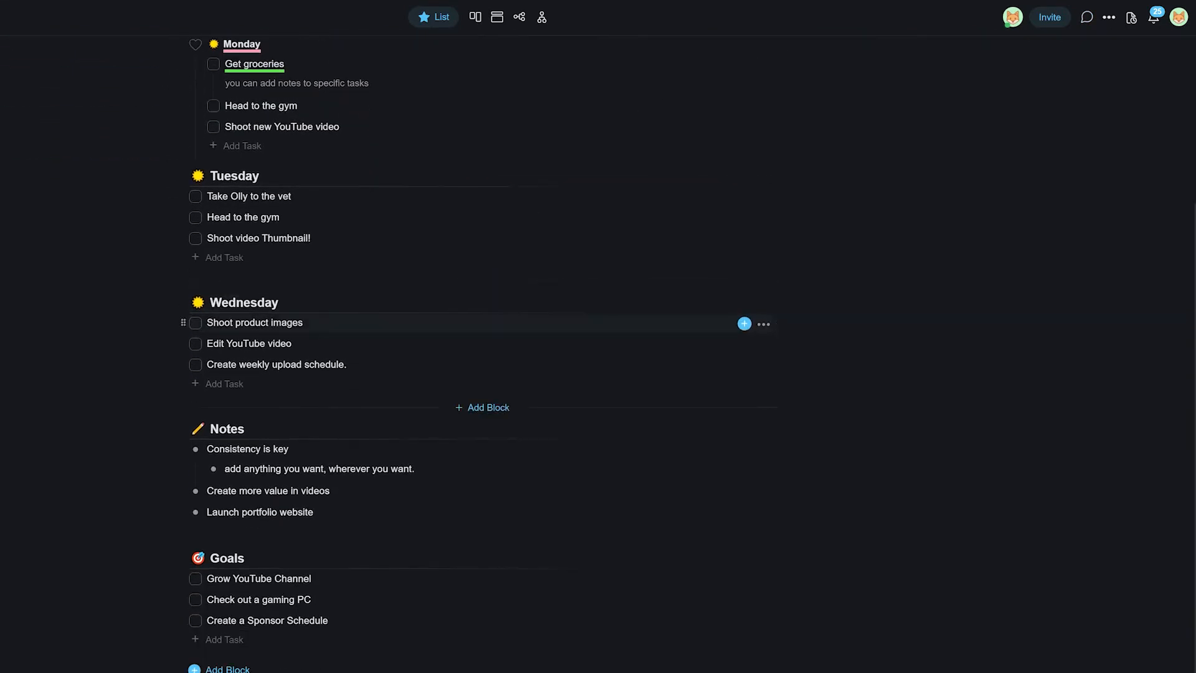
mouse_move(743, 324)
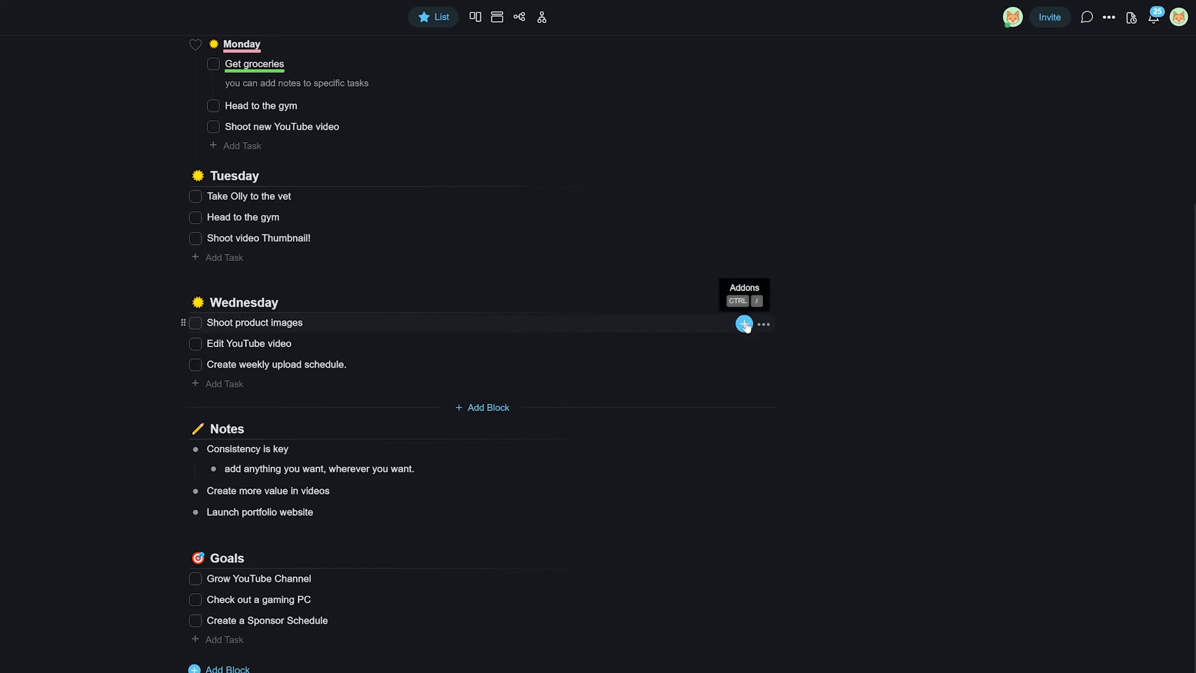
click(743, 324)
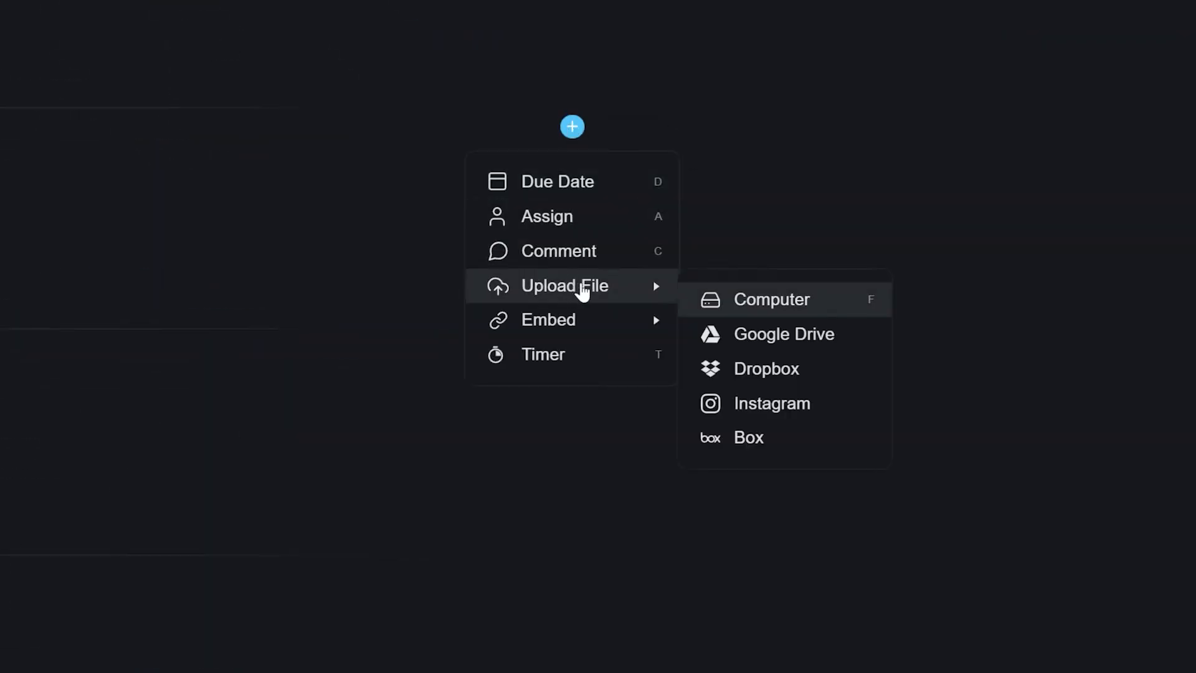
Start a file import for the task and choose Google Drive as the source
click(771, 299)
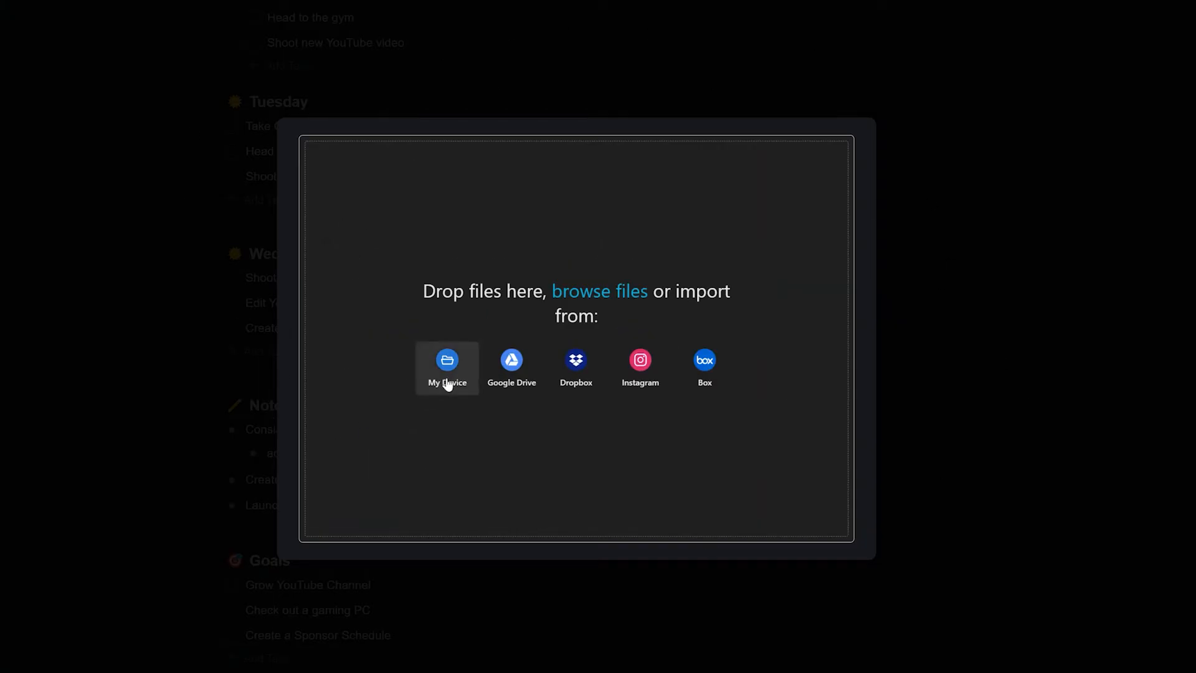
mouse_move(575, 367)
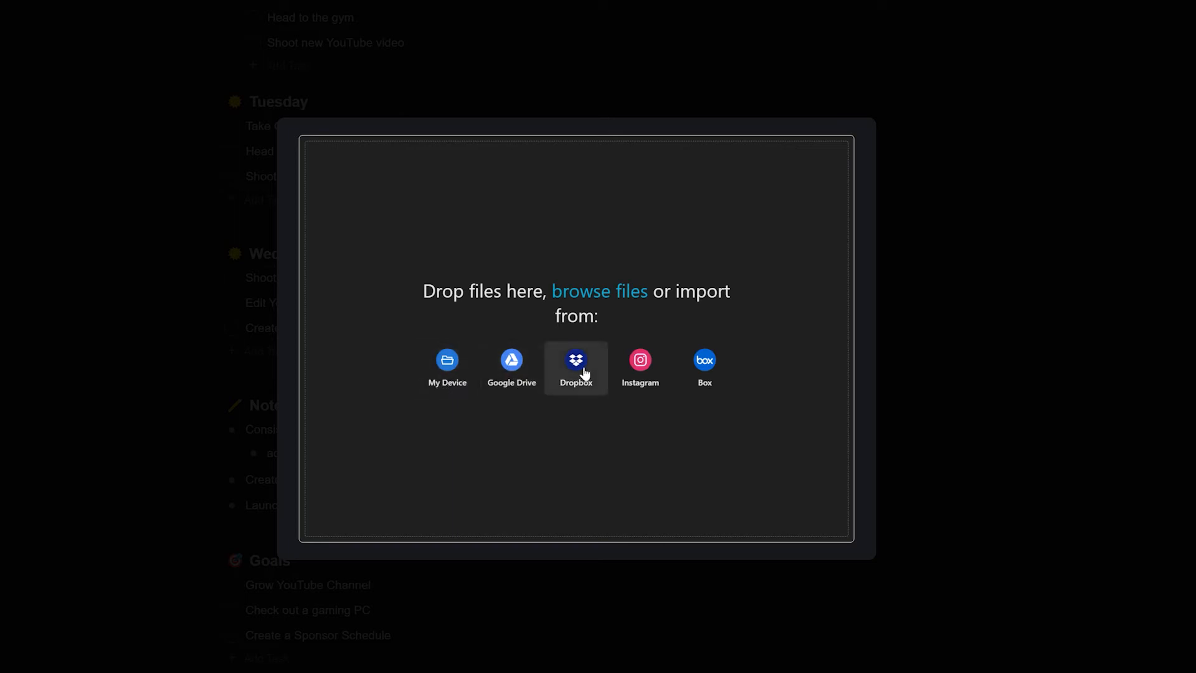
mouse_move(704, 385)
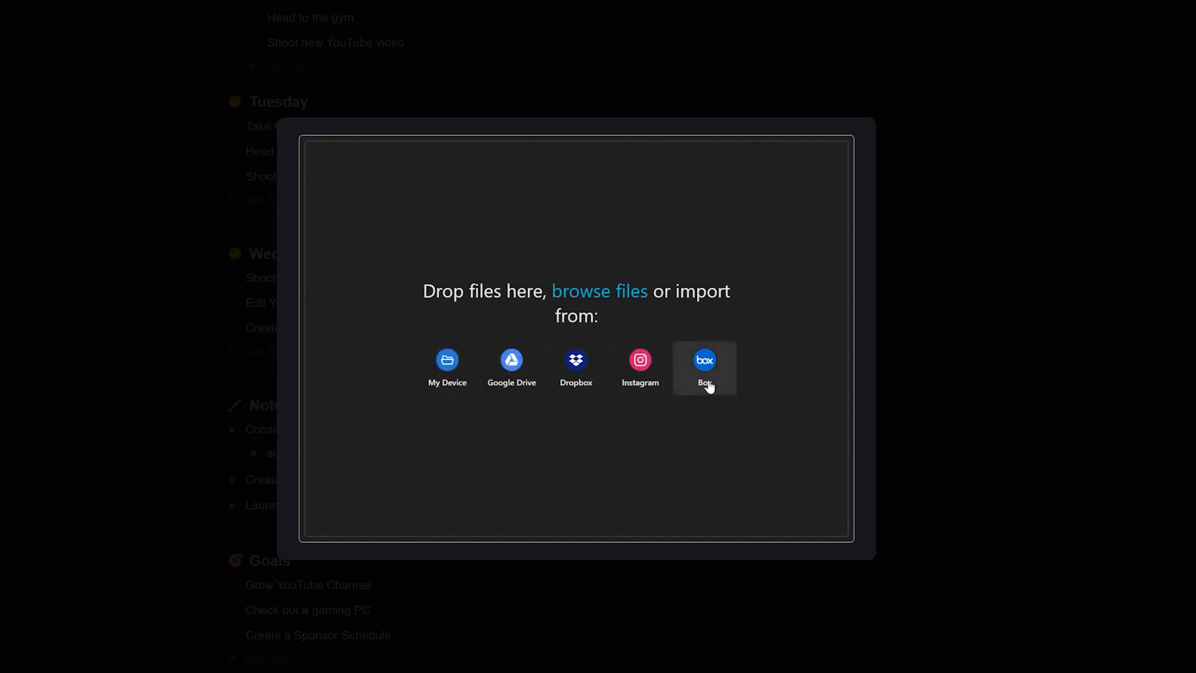
click(511, 359)
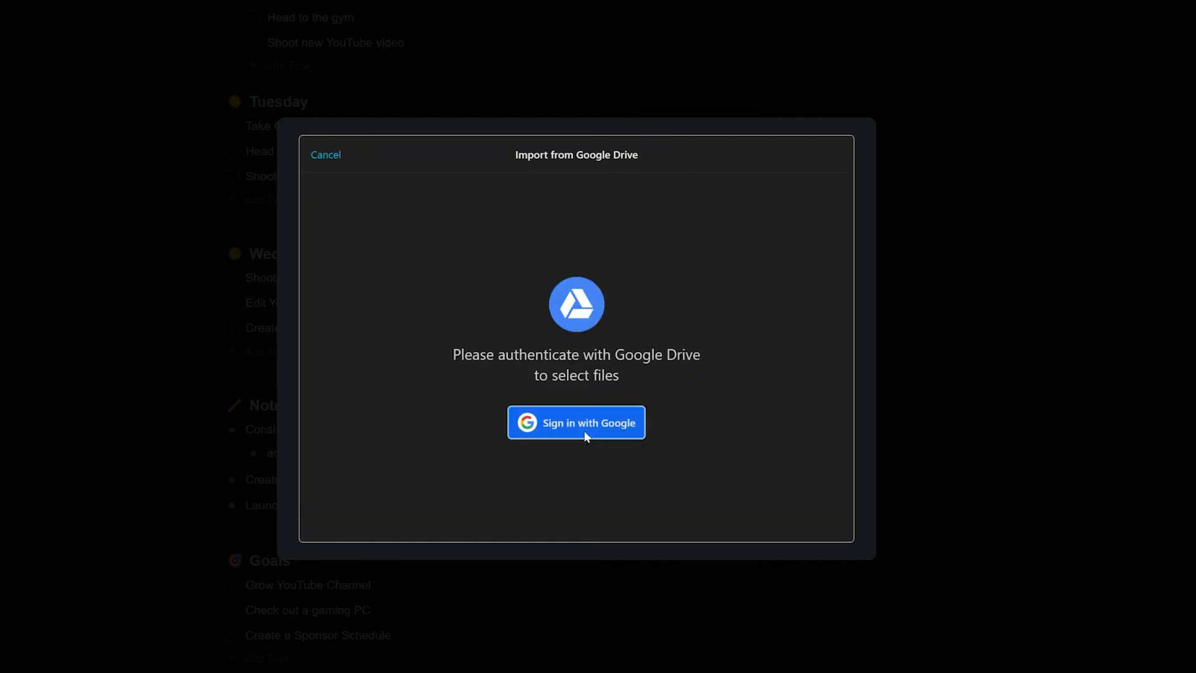
Switch the import source to Instagram and authorize access to the account
click(575, 423)
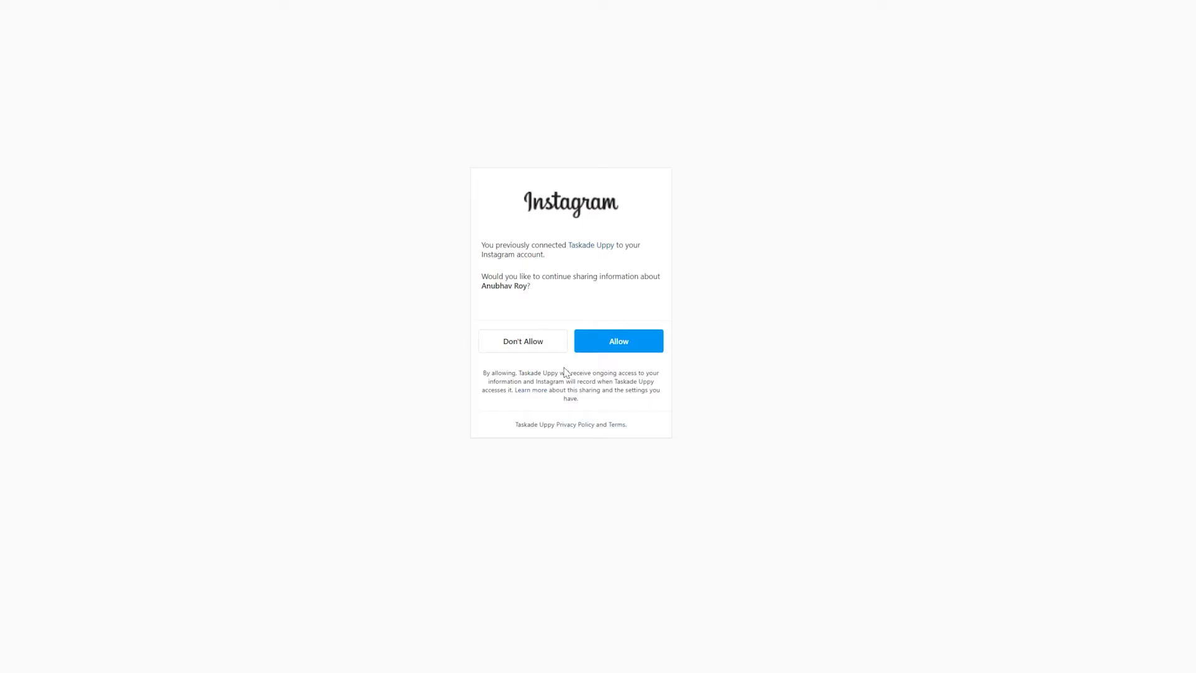
click(618, 342)
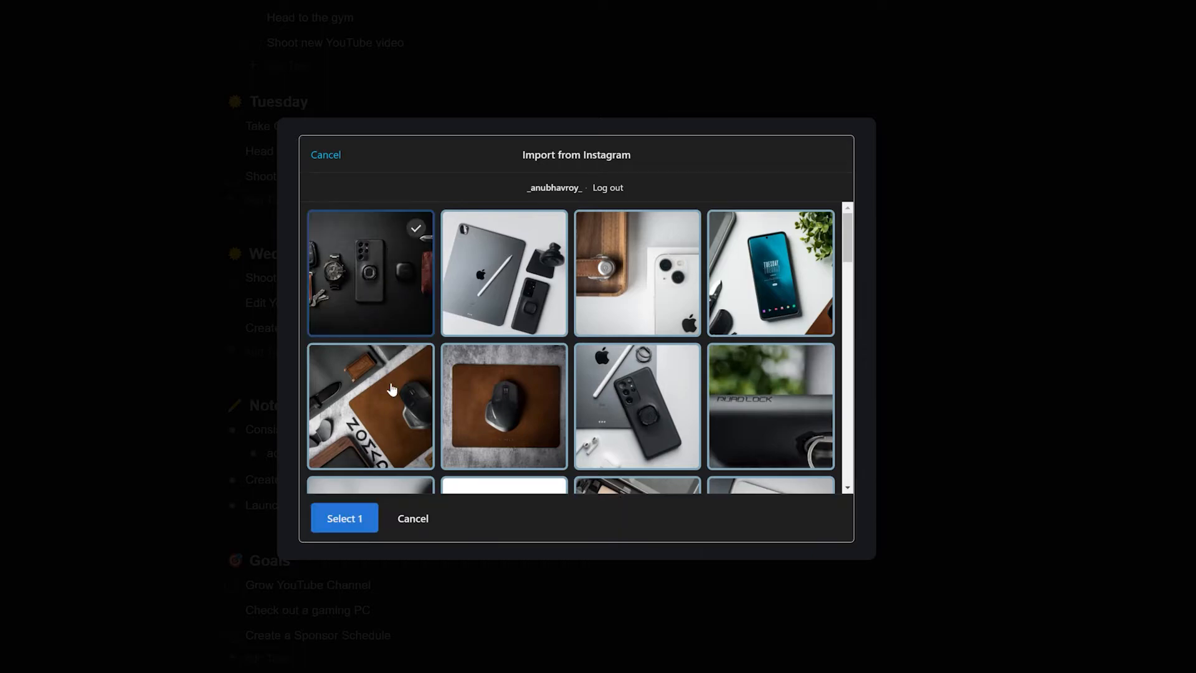
Upload the two selected Instagram photos and attach them to the task
click(344, 519)
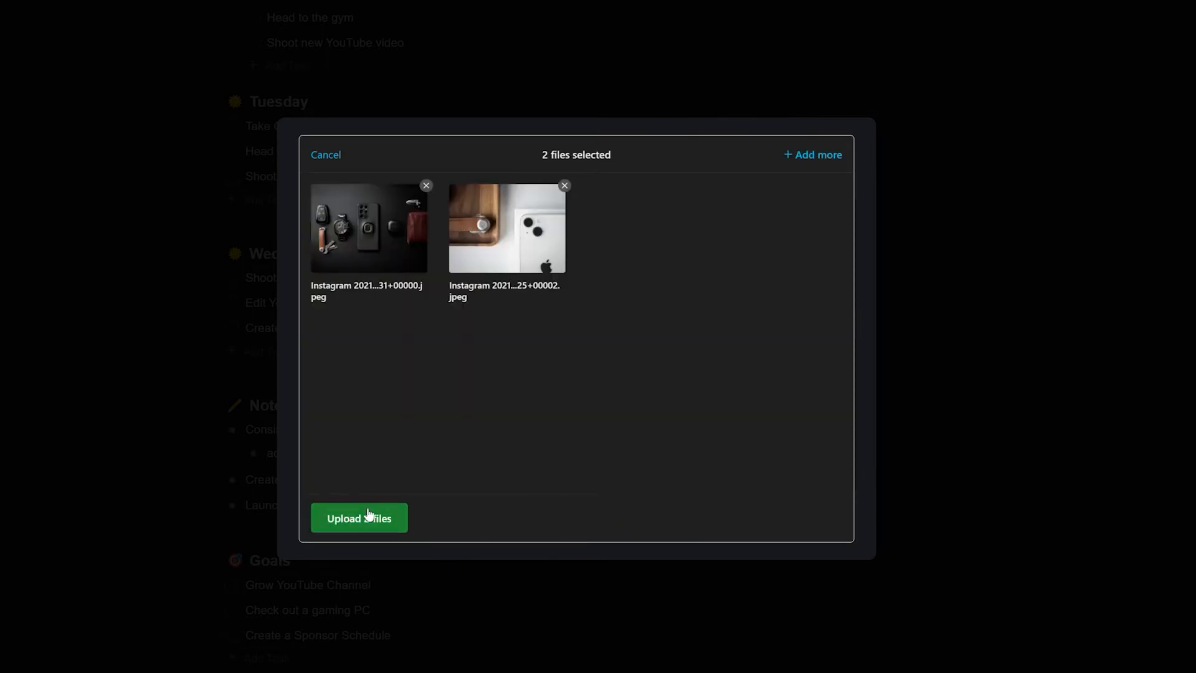
click(359, 518)
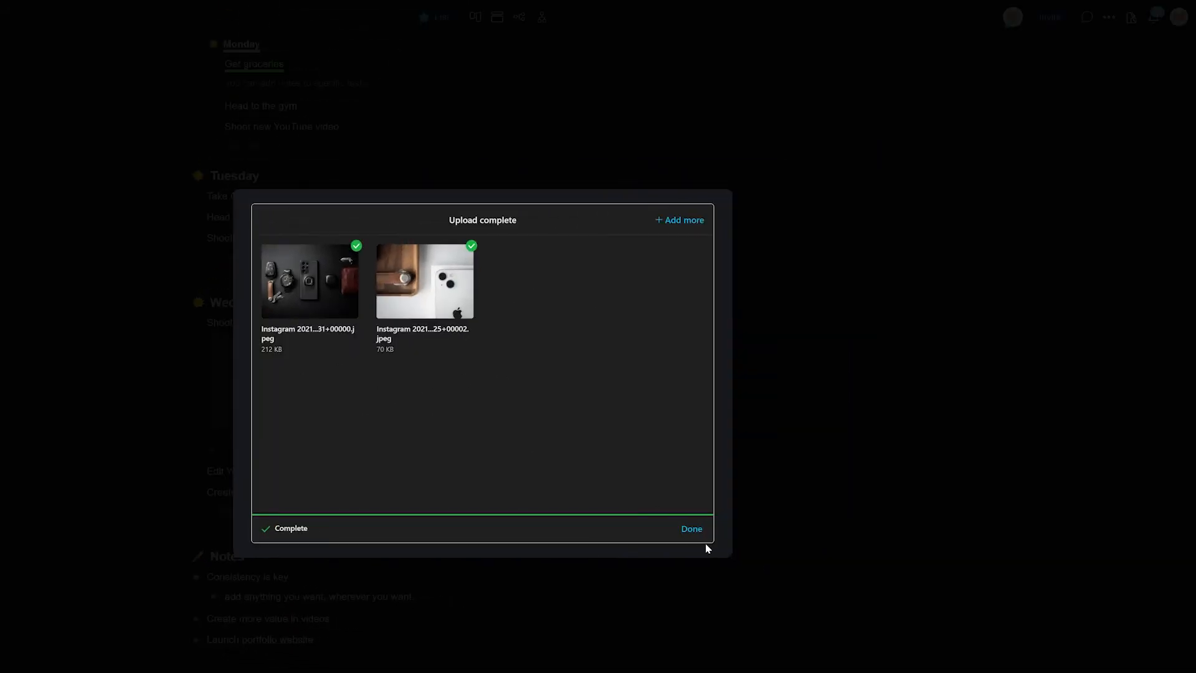
click(690, 529)
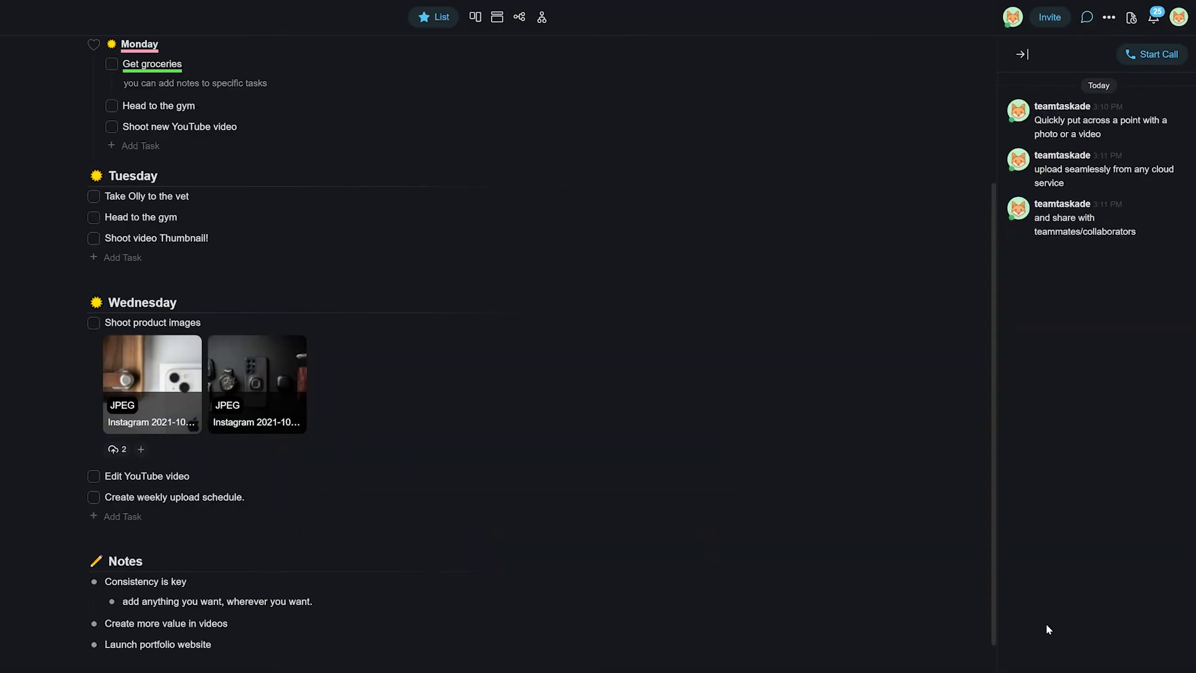
Reopen the import window for the task and close it again
click(1005, 621)
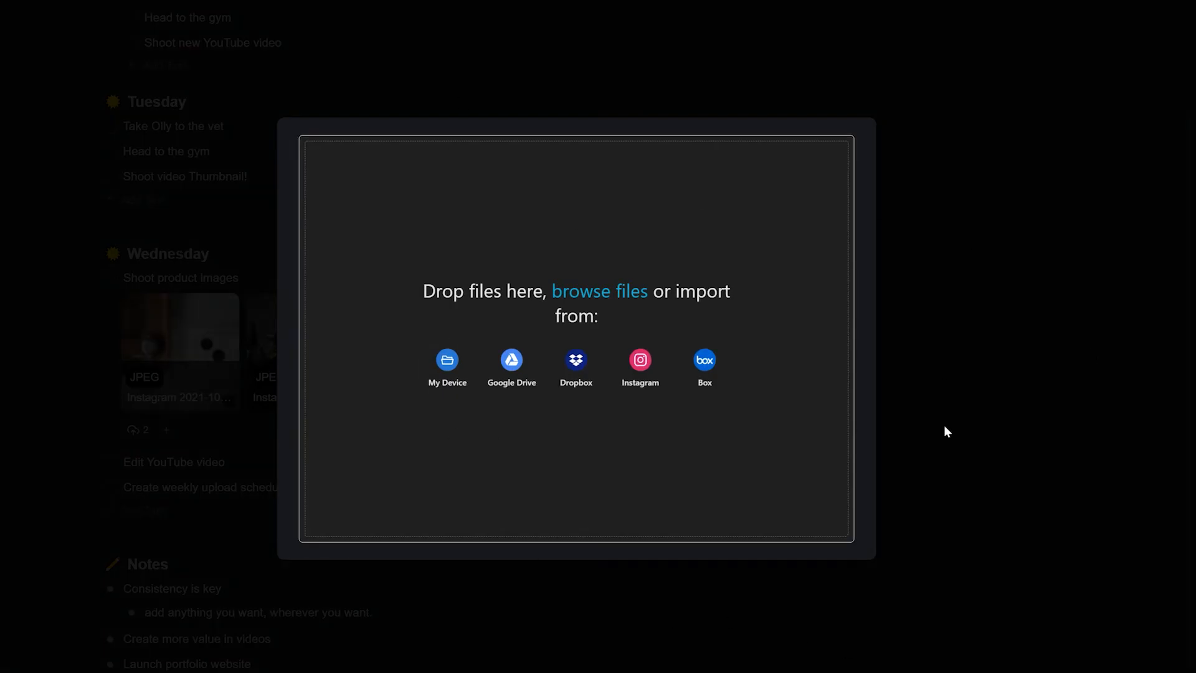
click(769, 279)
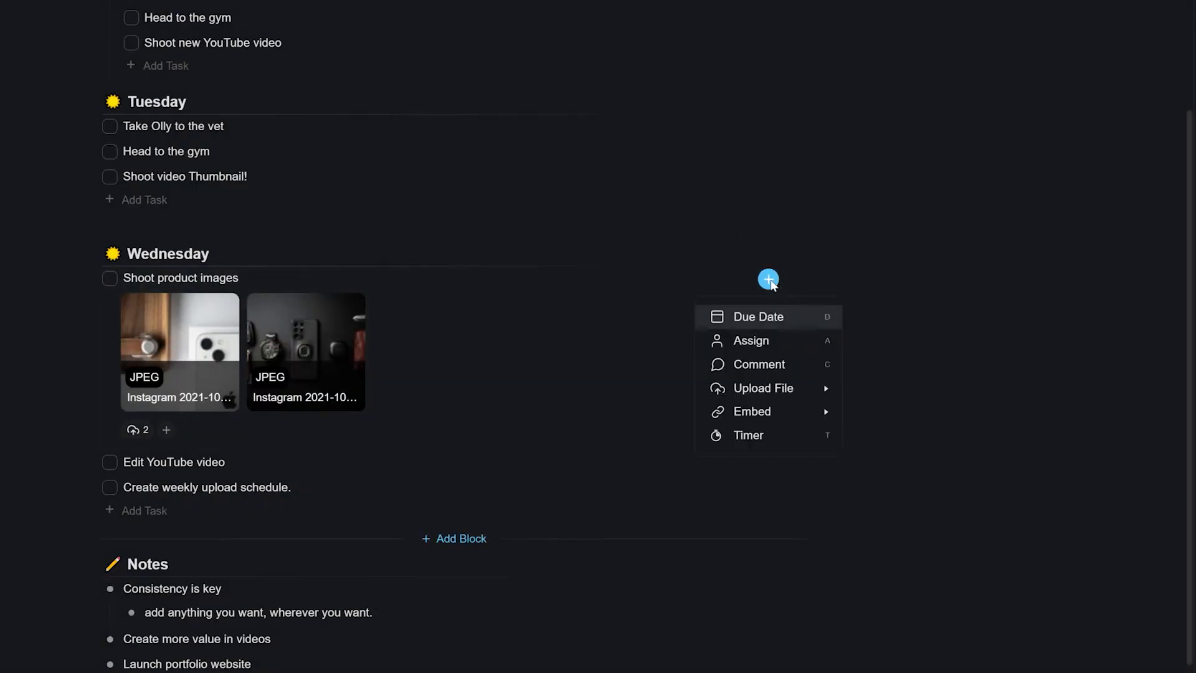
Start a comment on 'Shoot product images' with a file attachment, then leave it
click(759, 364)
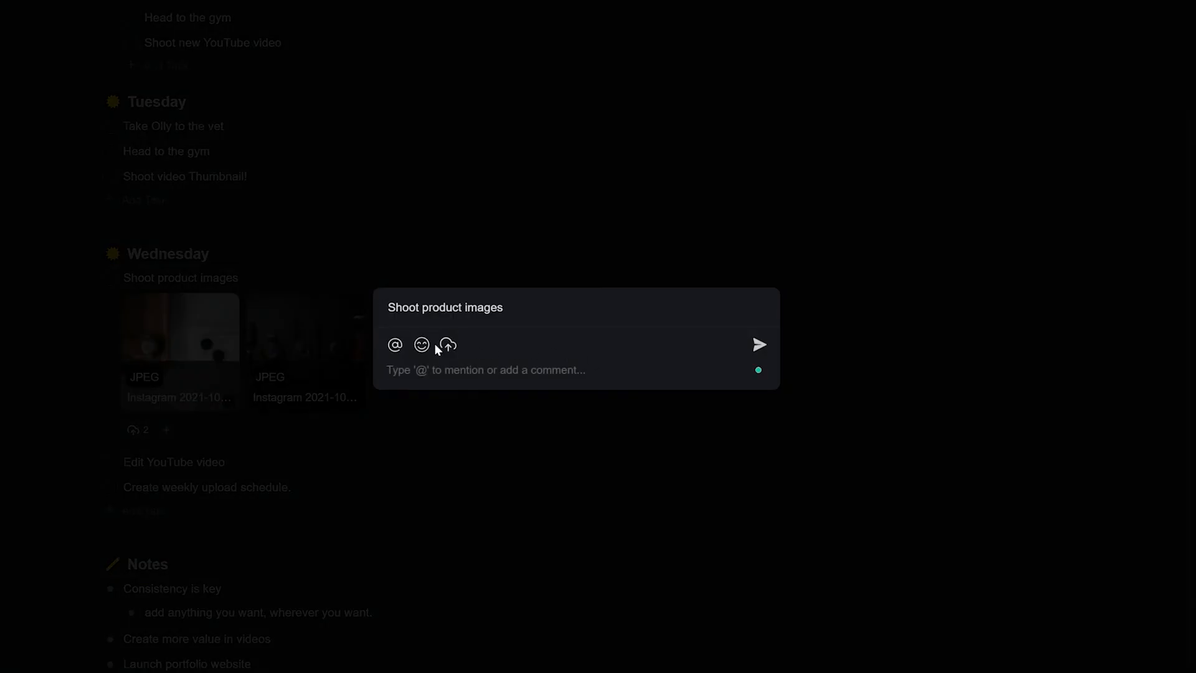
click(447, 345)
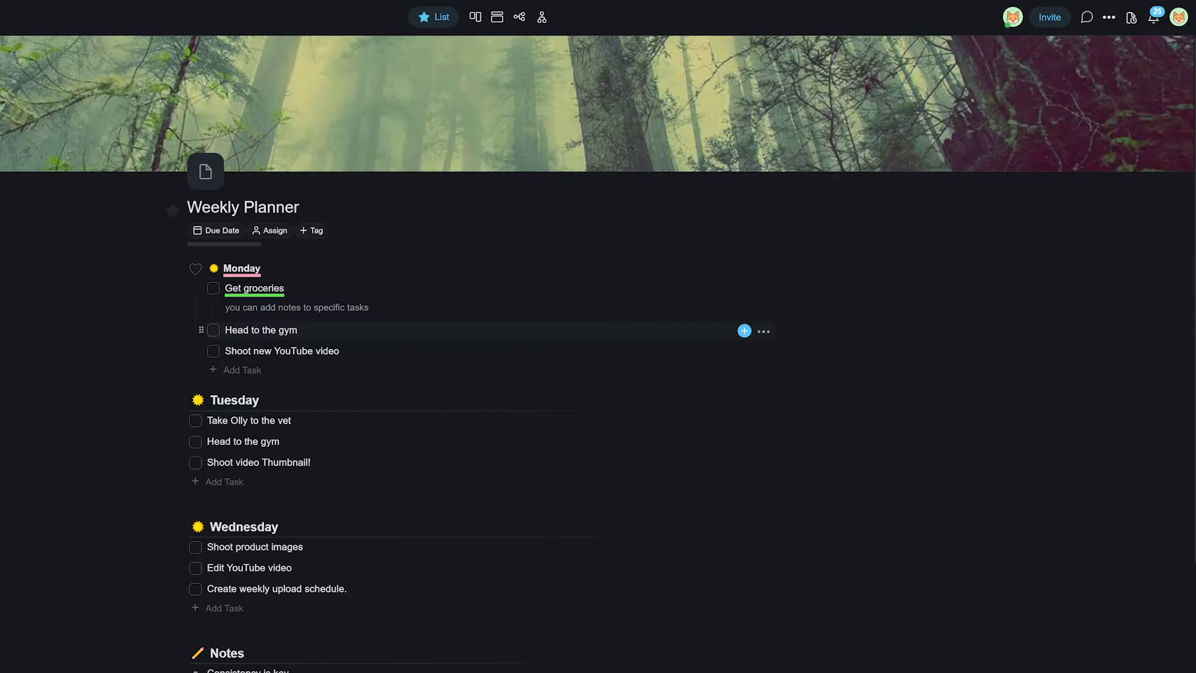
Show the Upload File sources for 'Shoot product images' once more and finish the walkthrough
scroll(down, 3)
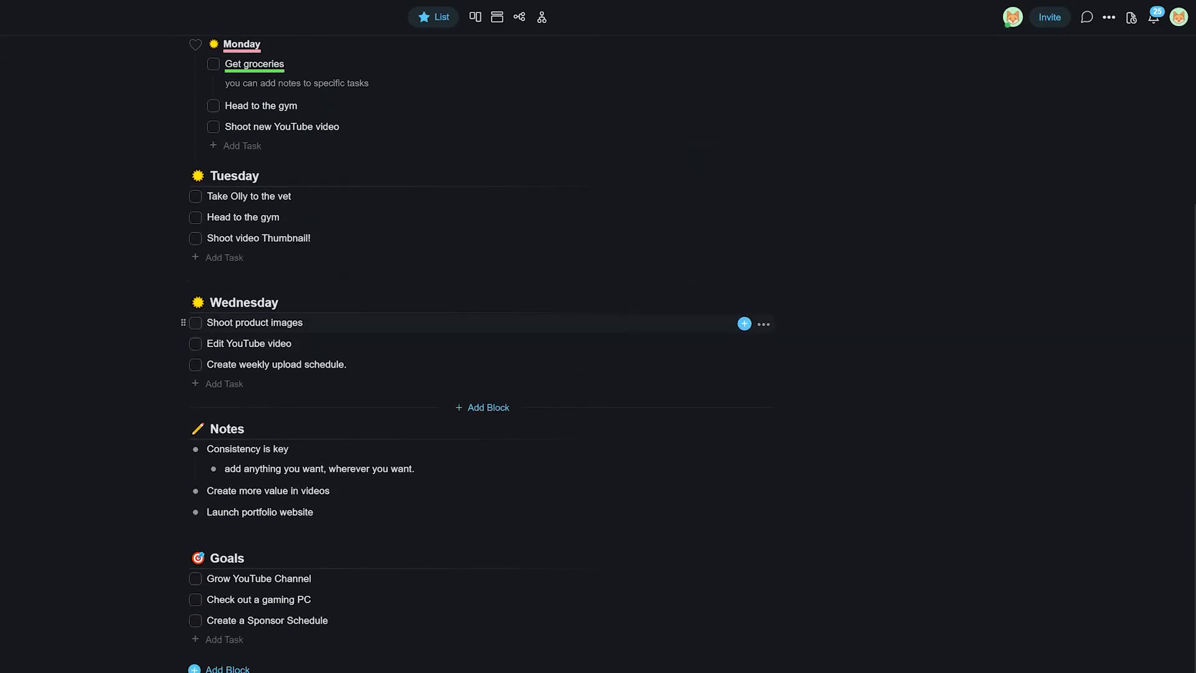
click(743, 324)
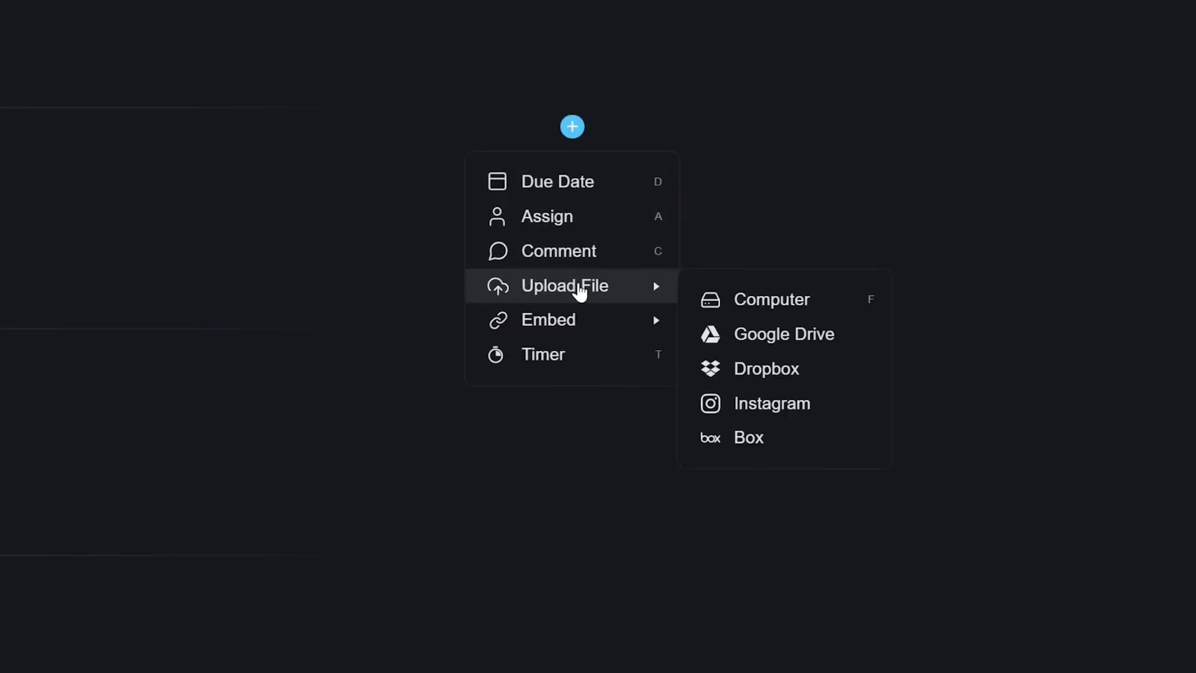
click(770, 299)
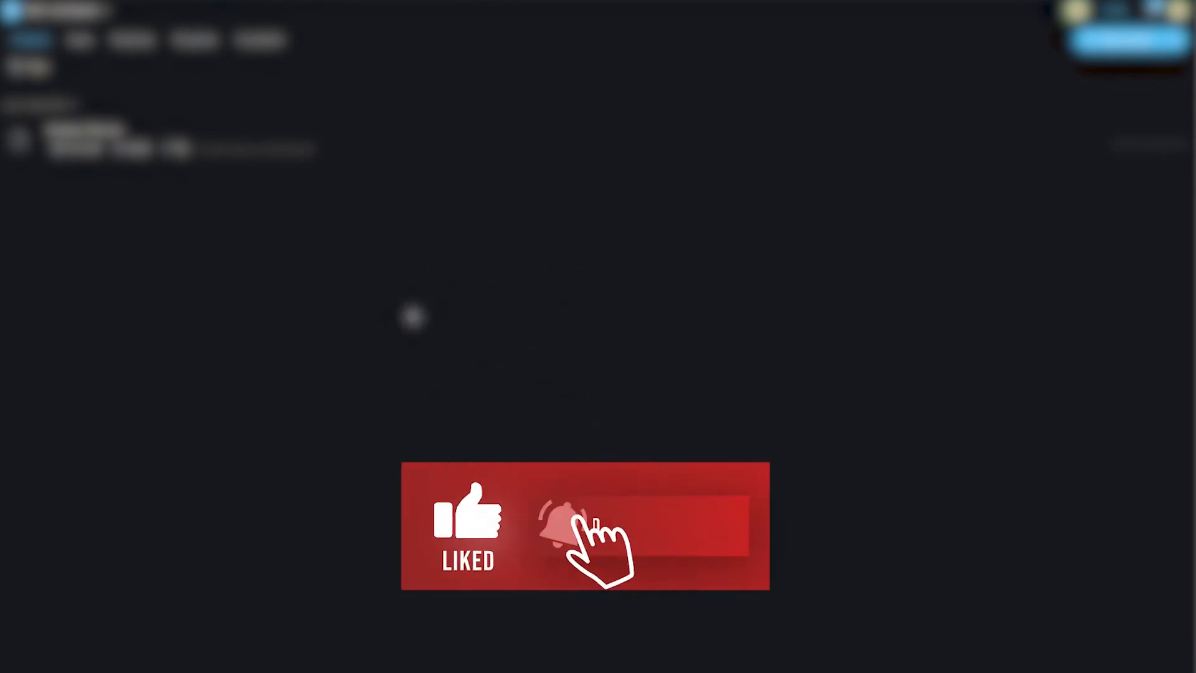
click(564, 525)
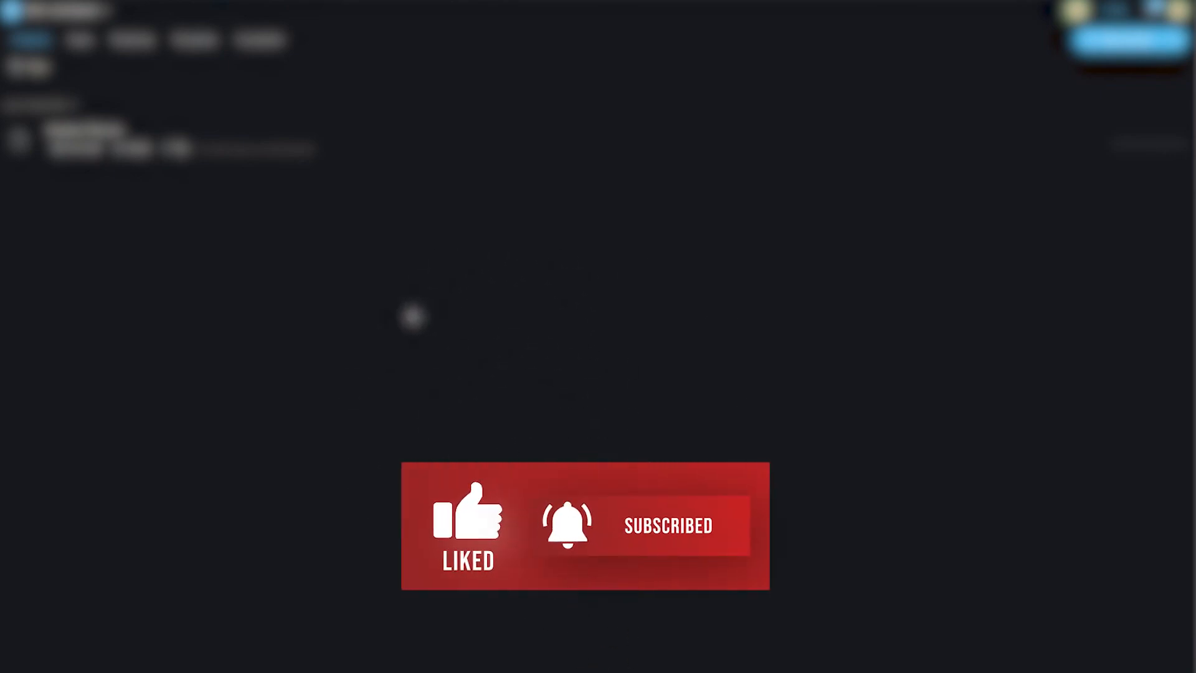